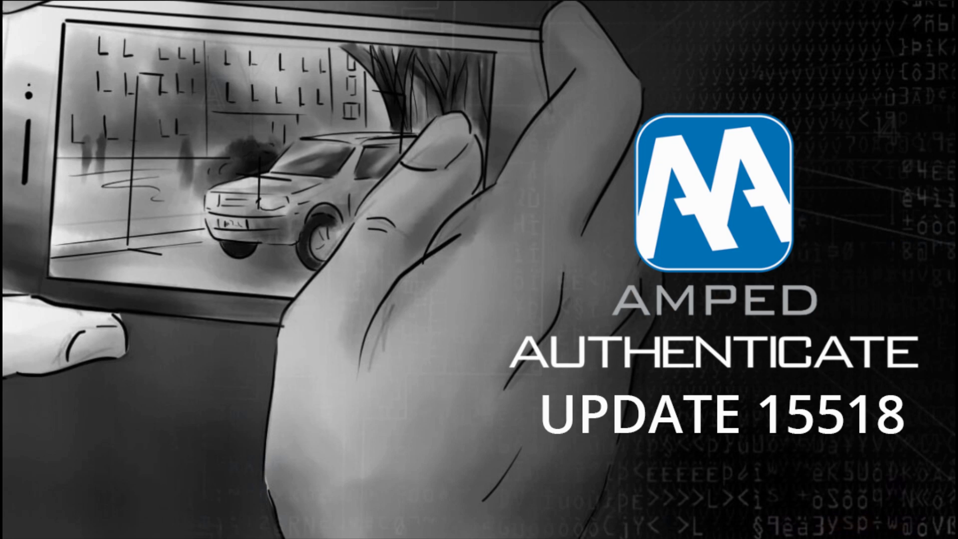
# - Set Generate Report to HTML format, open the file after generation, and keep the Banner template
pyautogui.click(48, 29)
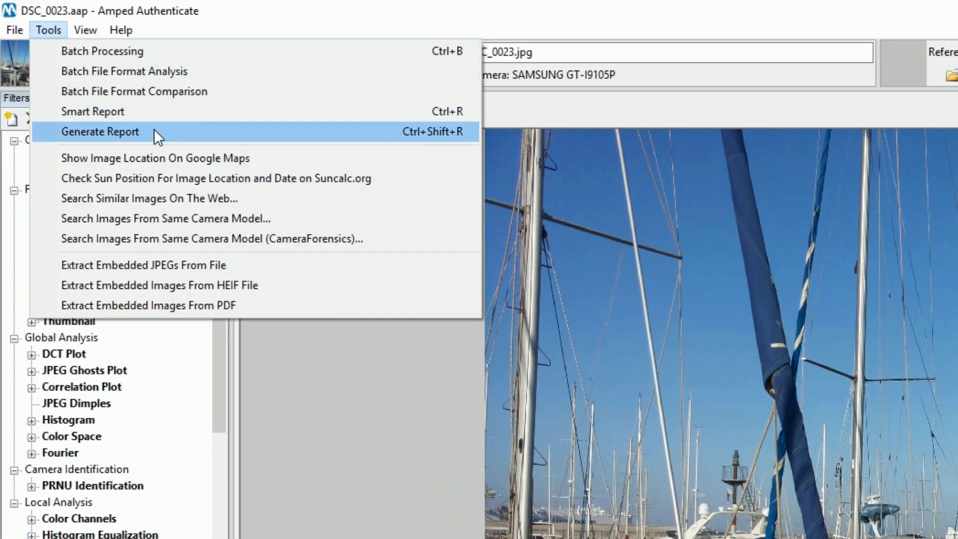
pyautogui.click(100, 132)
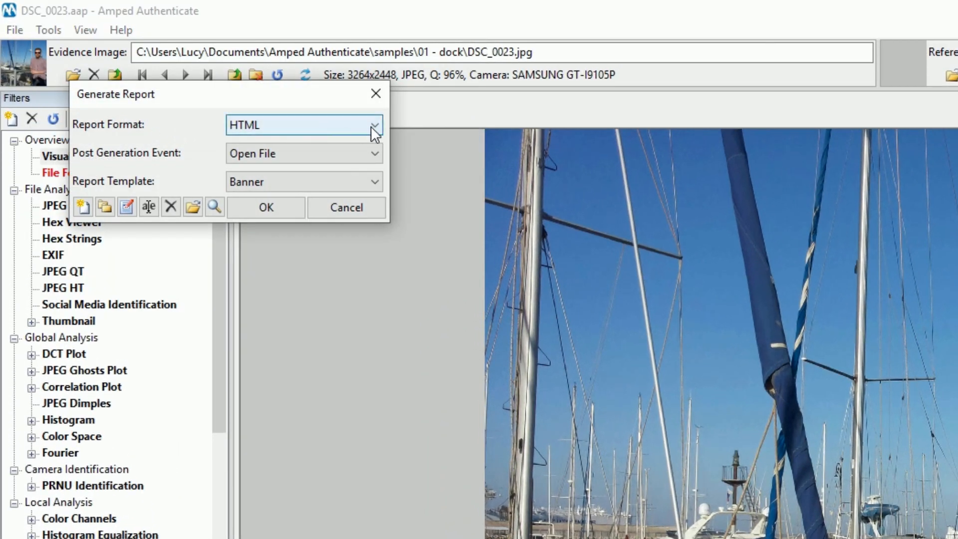
pyautogui.click(373, 124)
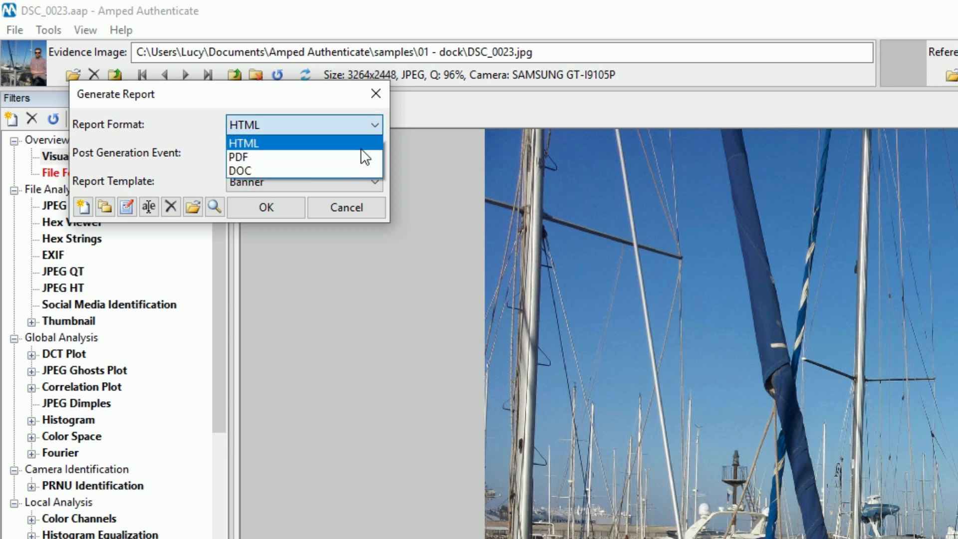
pyautogui.moveTo(360, 113)
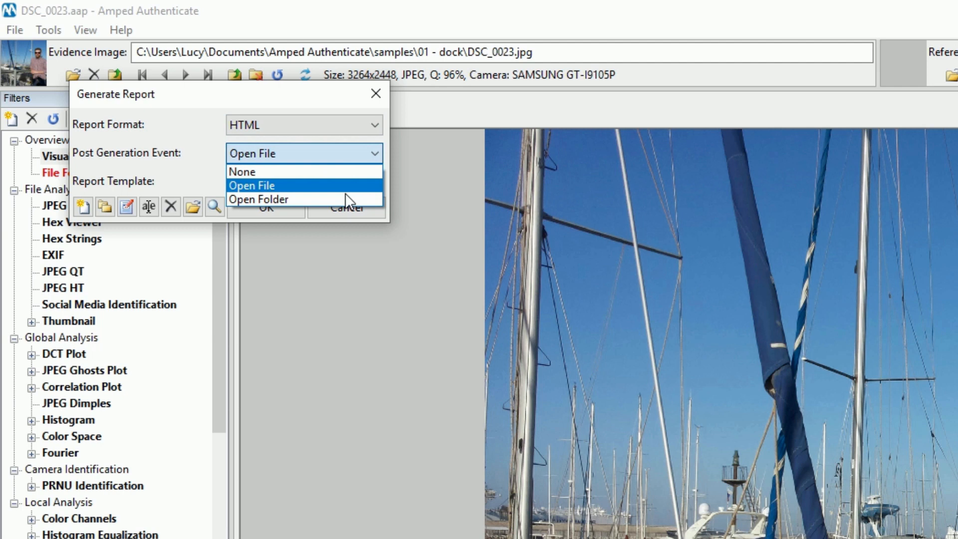
pyautogui.click(251, 186)
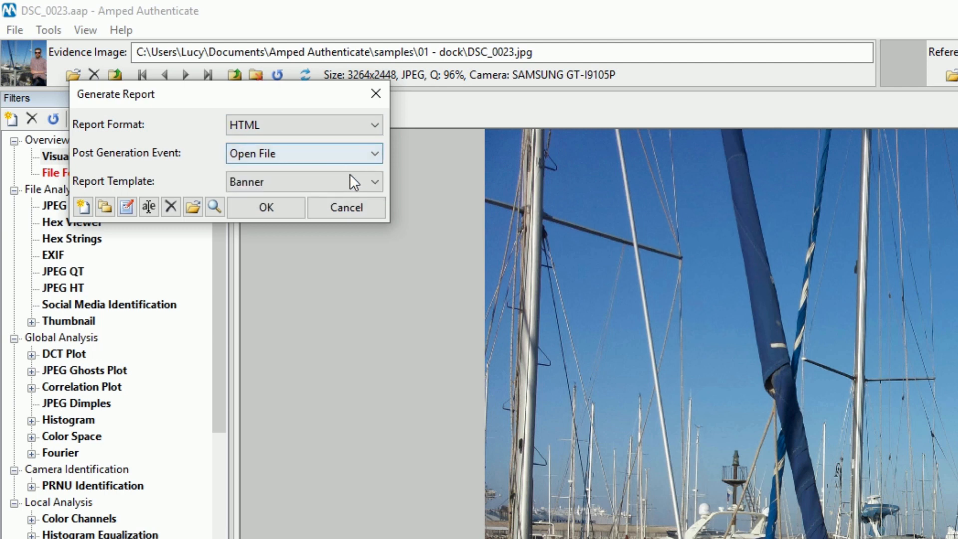
pyautogui.click(375, 182)
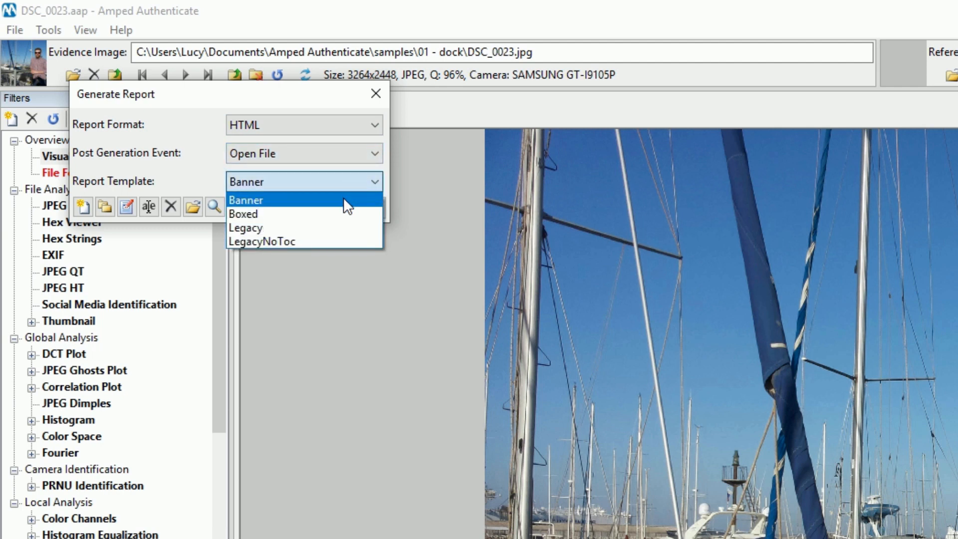
pyautogui.moveTo(331, 242)
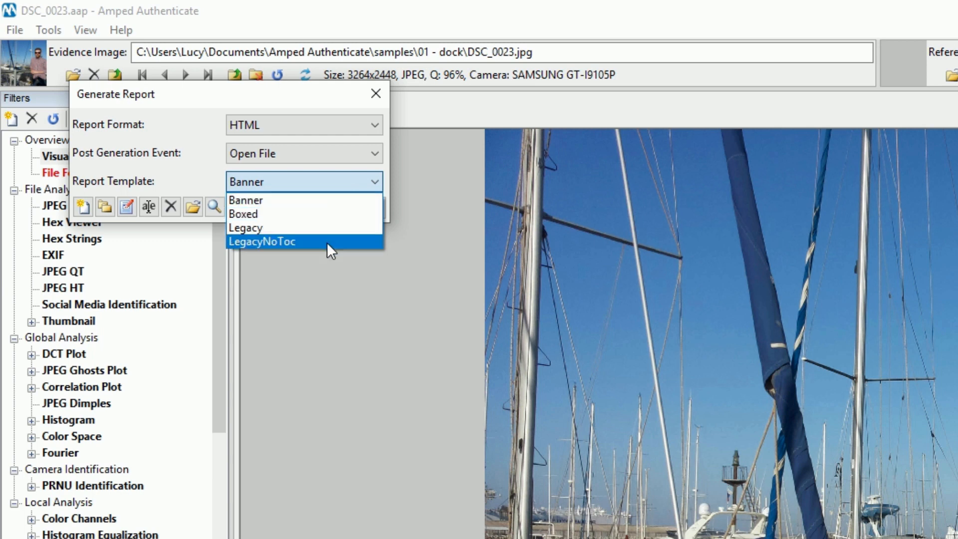
pyautogui.click(246, 200)
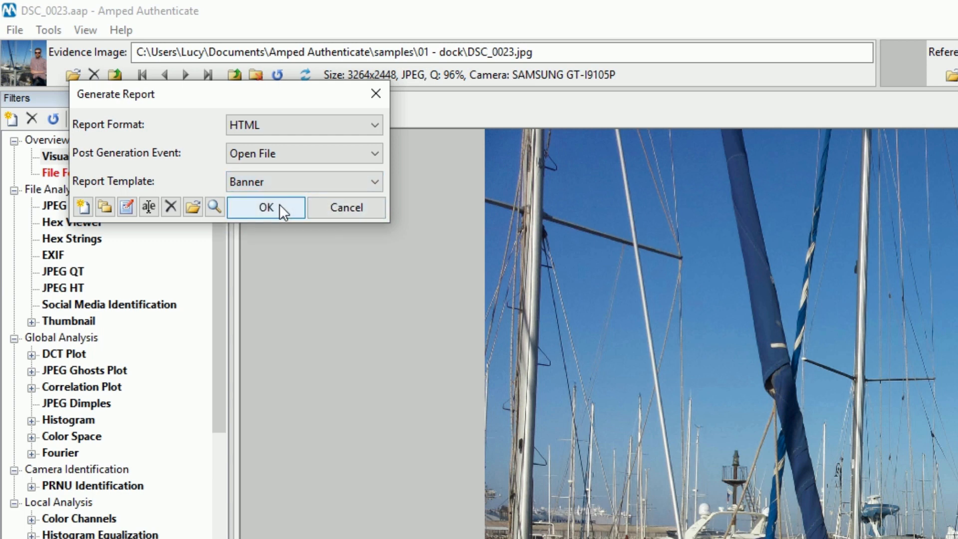
pyautogui.moveTo(83, 207)
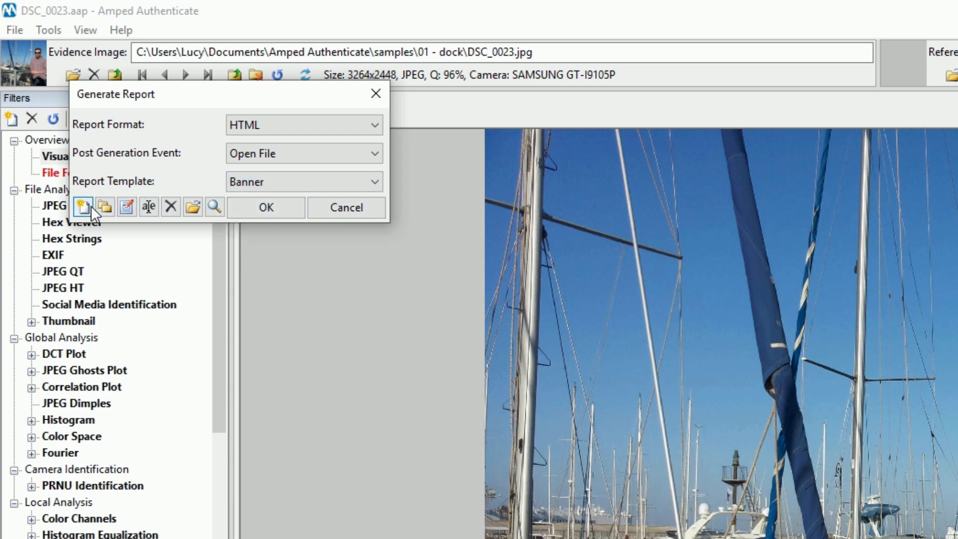
pyautogui.moveTo(105, 206)
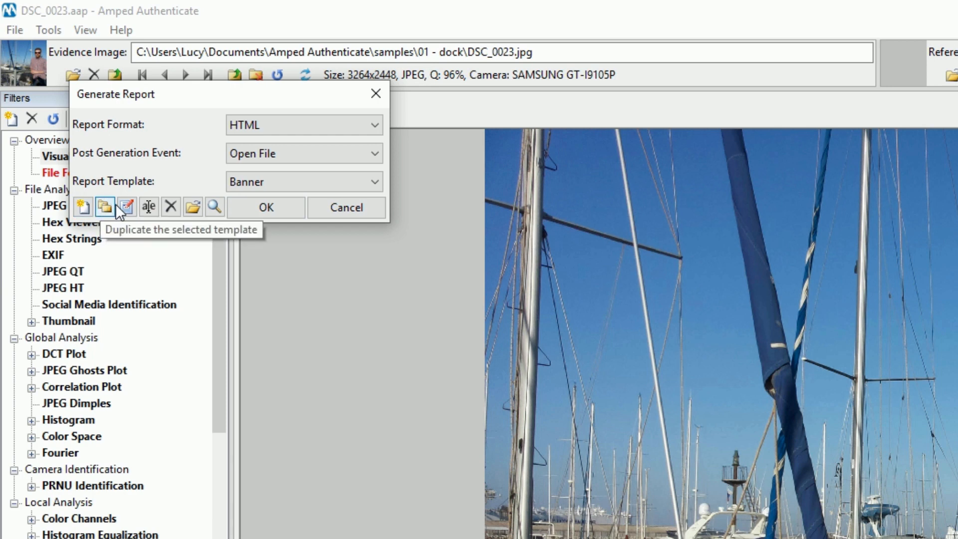
pyautogui.moveTo(148, 207)
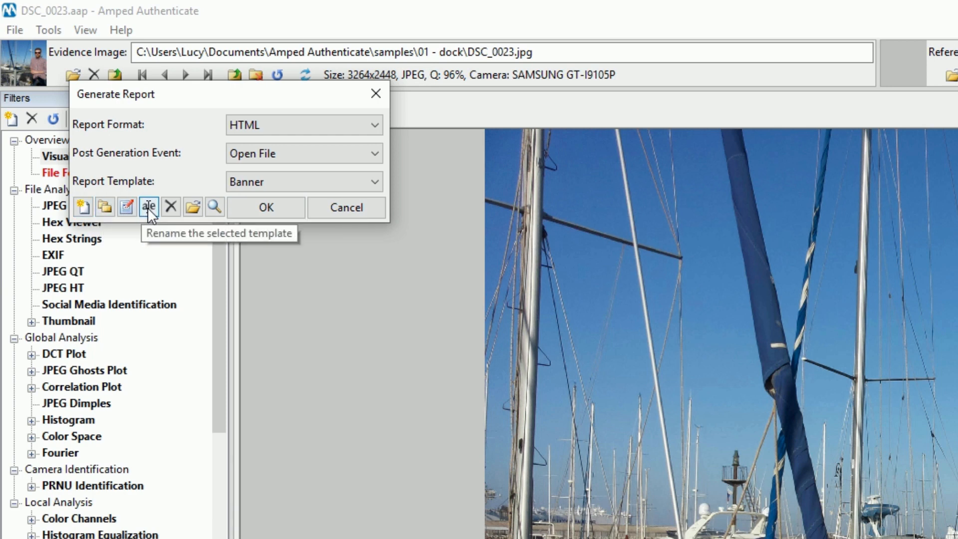
pyautogui.moveTo(192, 208)
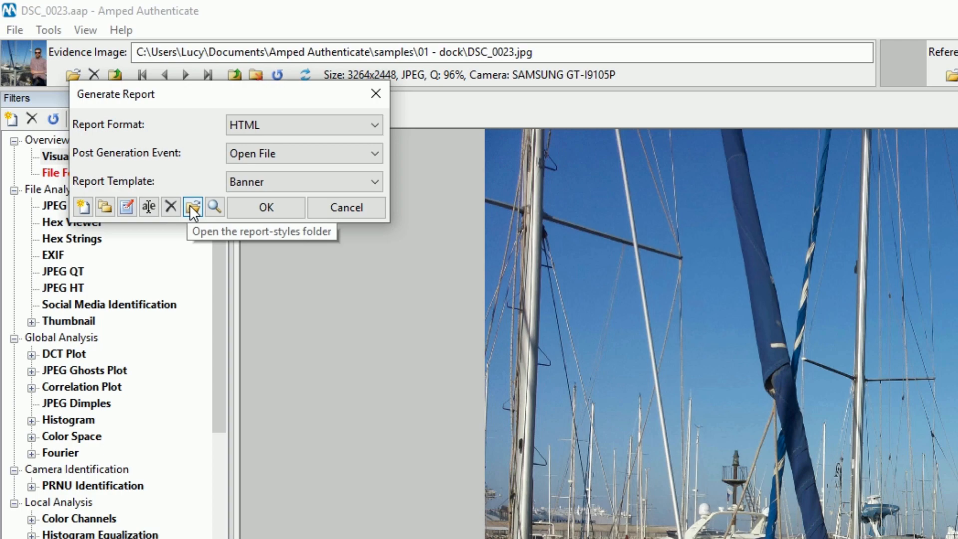
pyautogui.moveTo(208, 202)
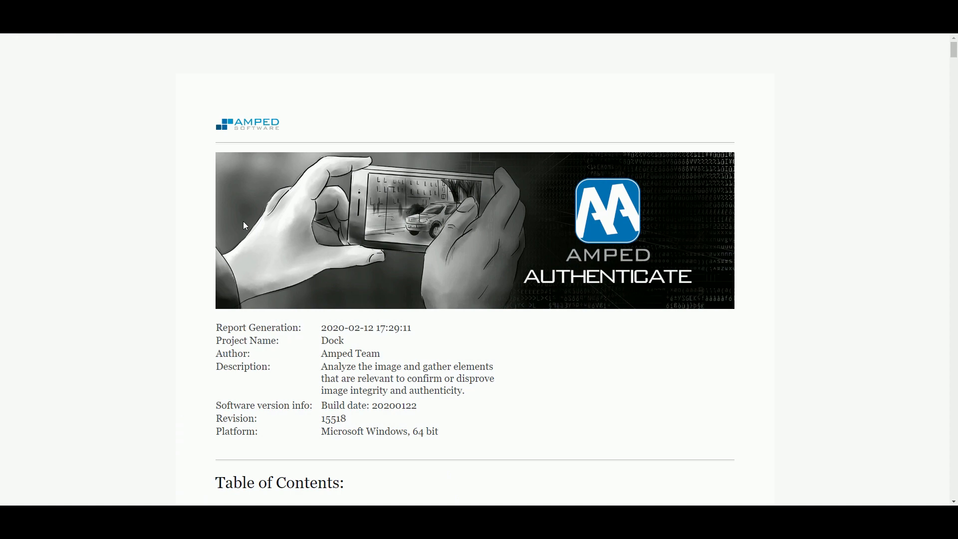
# - Scroll the Dock project HTML report from the banner header down to the File Format table
pyautogui.scroll(-3)
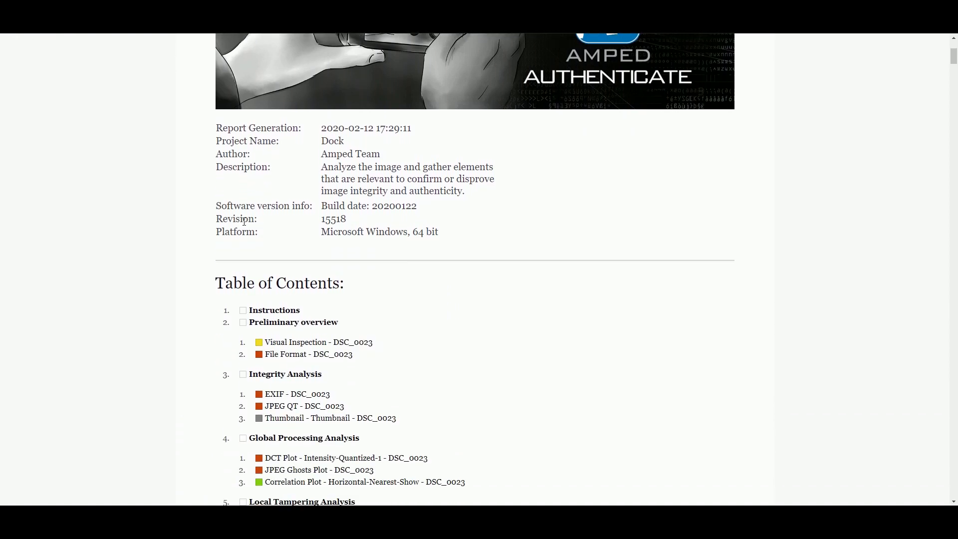
pyautogui.scroll(-3)
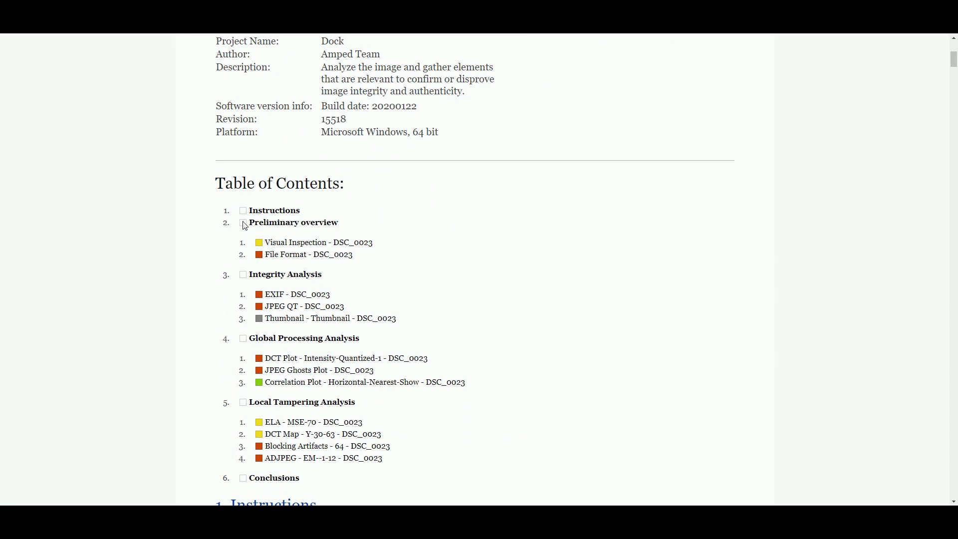
pyautogui.scroll(-3)
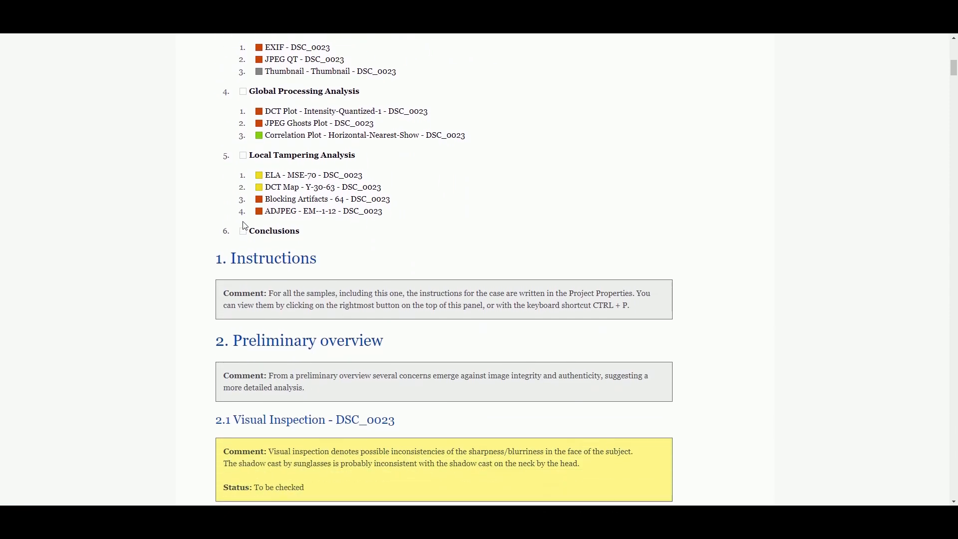
pyautogui.scroll(-3)
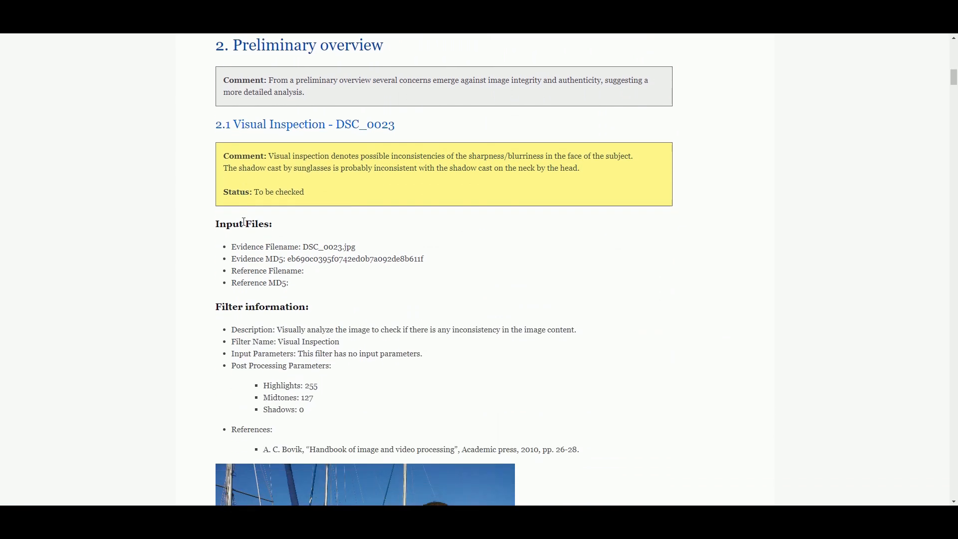
pyautogui.scroll(-3)
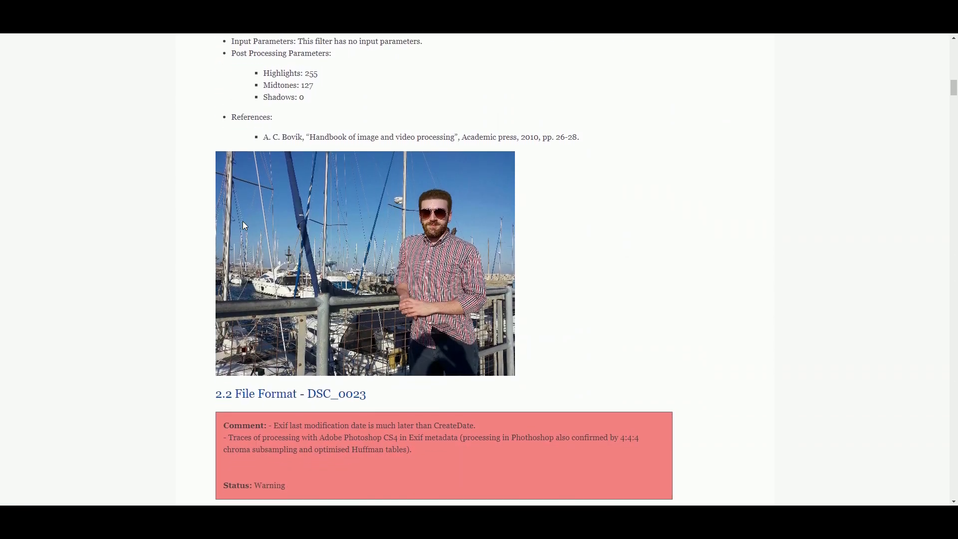
pyautogui.scroll(-3)
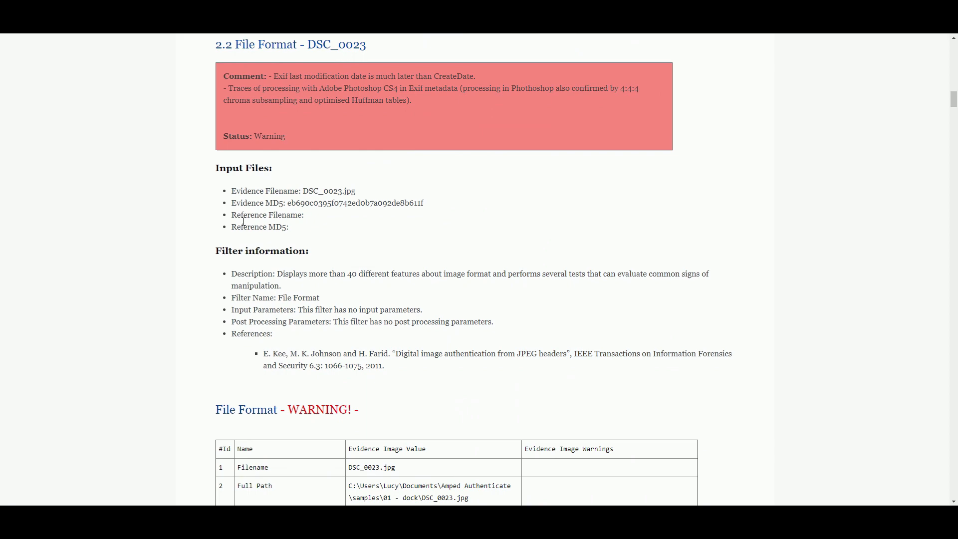
pyautogui.scroll(-3)
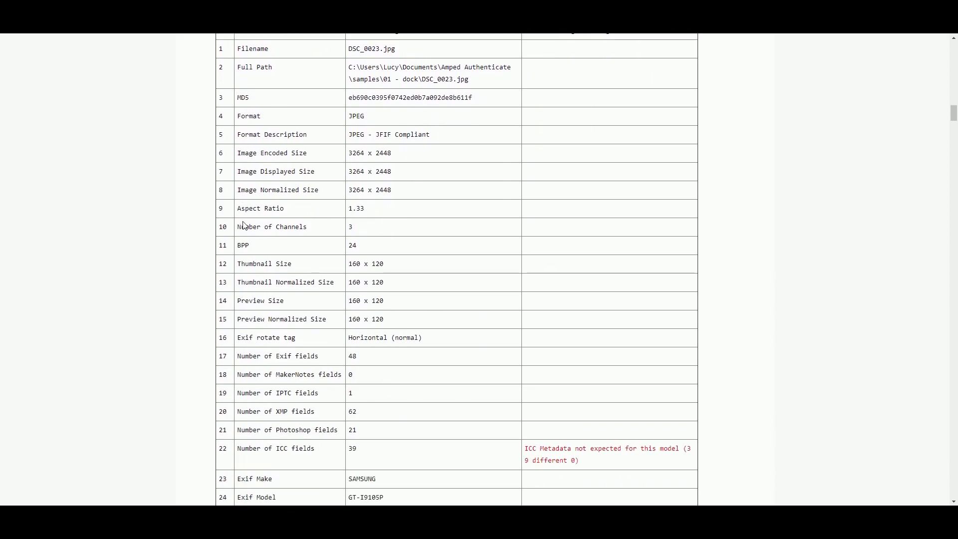
pyautogui.scroll(-3)
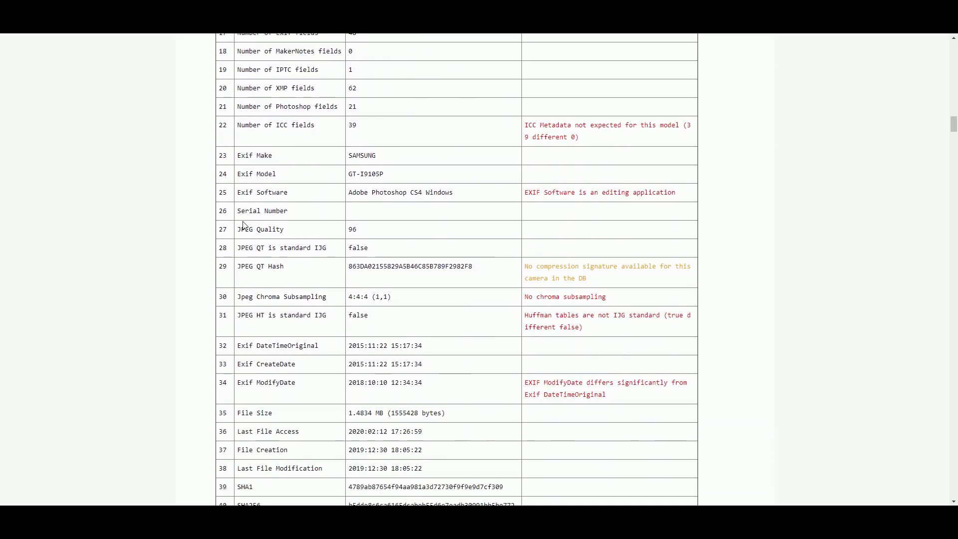
pyautogui.scroll(-3)
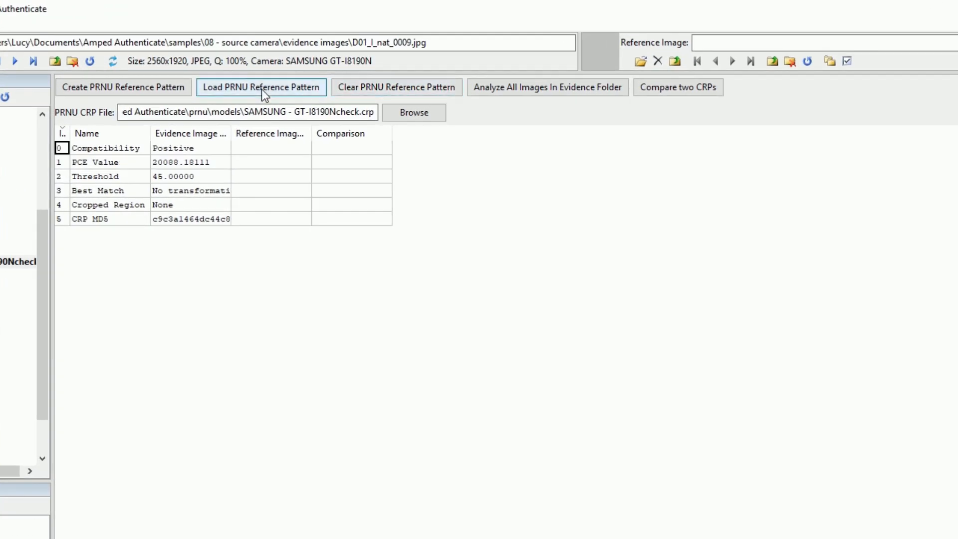
pyautogui.moveTo(677, 87)
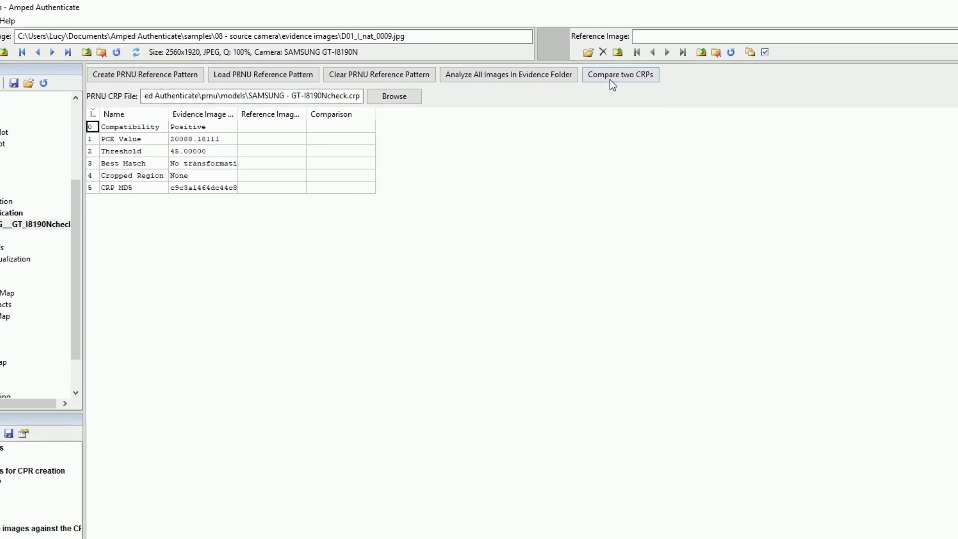
# - Compare the SAMSUNG - GT-I8190Ncheck.crp reference pattern against the second CRP file and run it
pyautogui.click(620, 75)
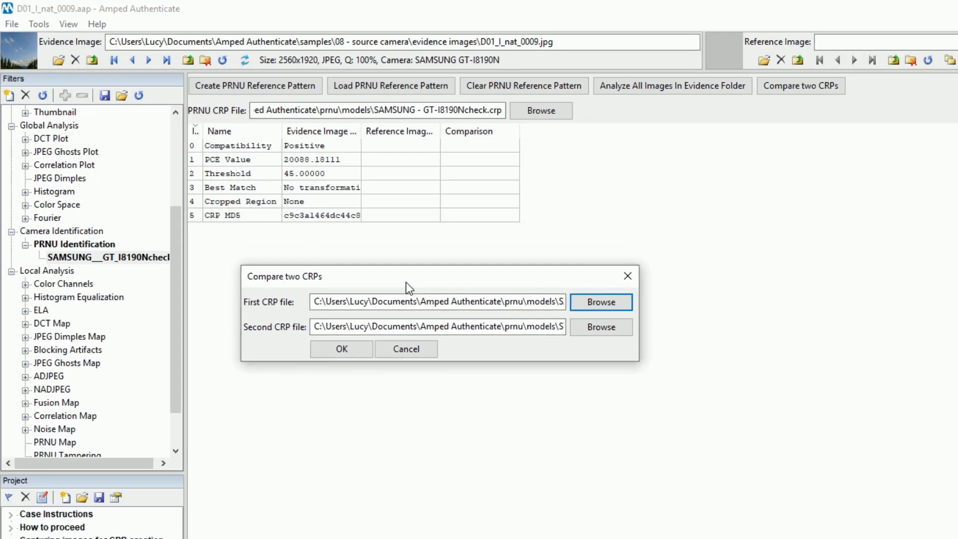
pyautogui.click(437, 302)
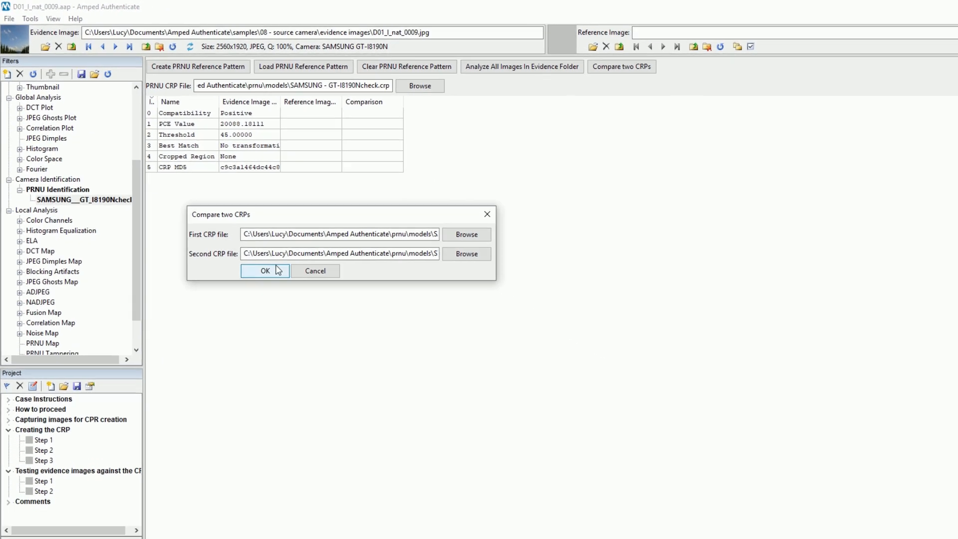
pyautogui.click(265, 271)
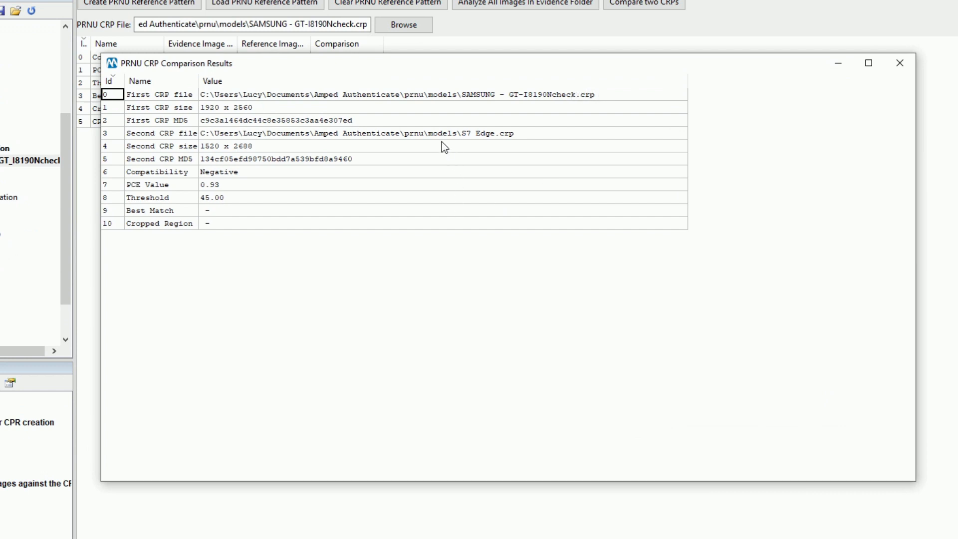
pyautogui.moveTo(331, 144)
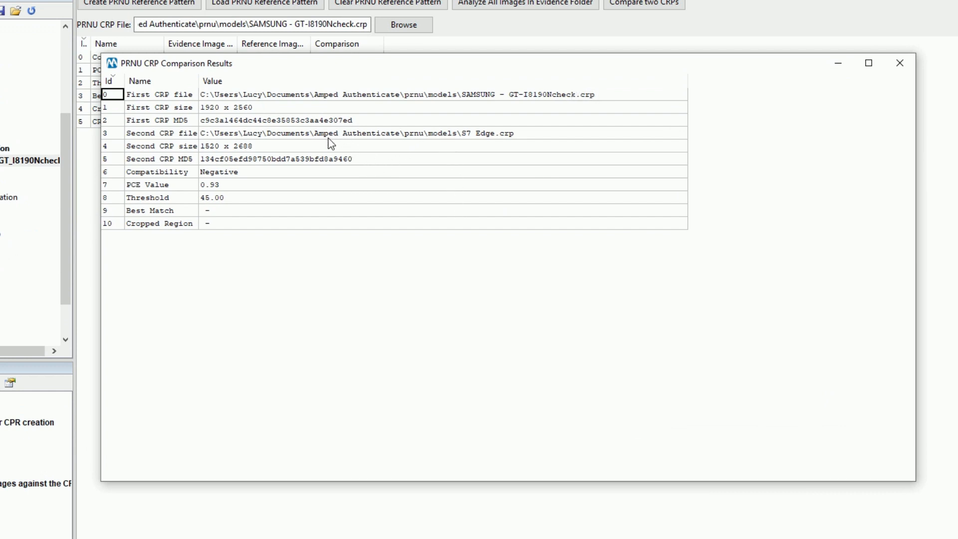
pyautogui.moveTo(339, 148)
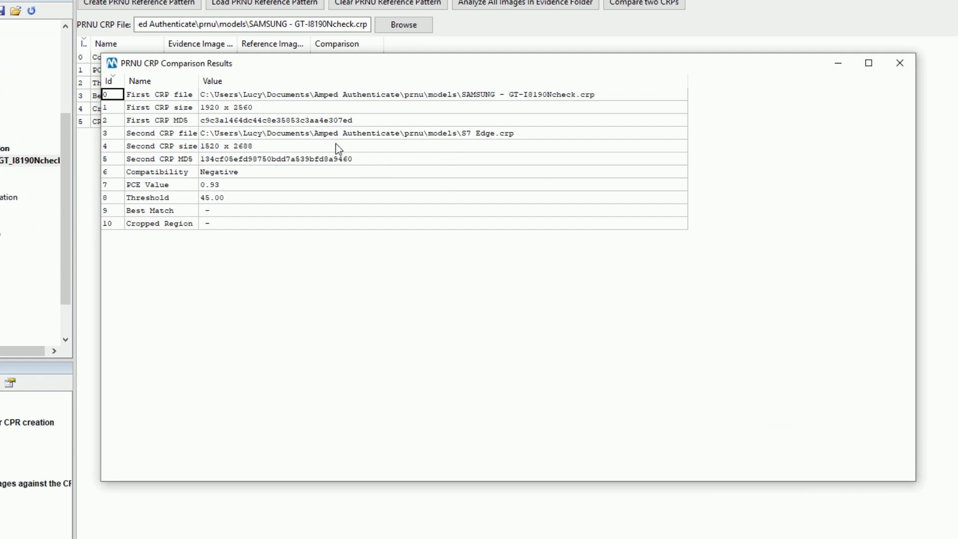
pyautogui.moveTo(312, 184)
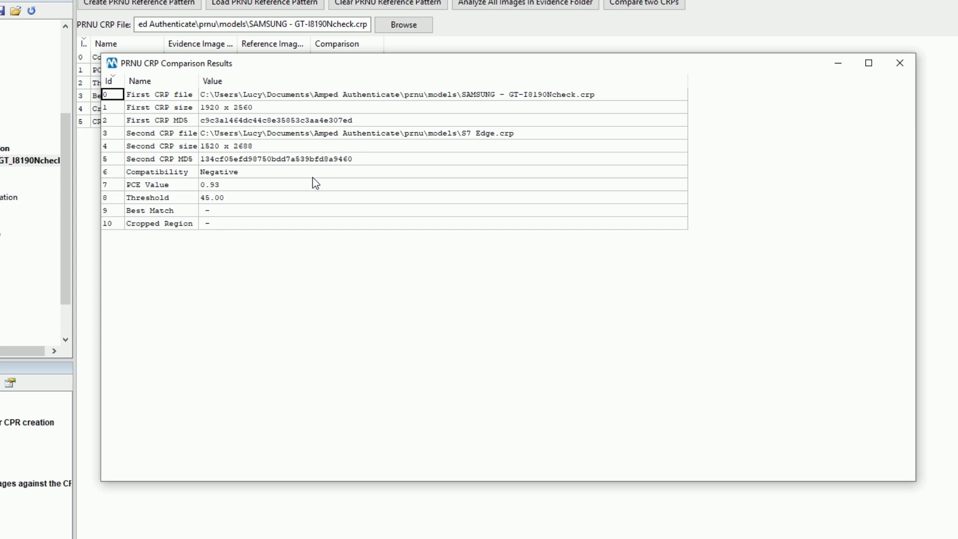
pyautogui.moveTo(322, 230)
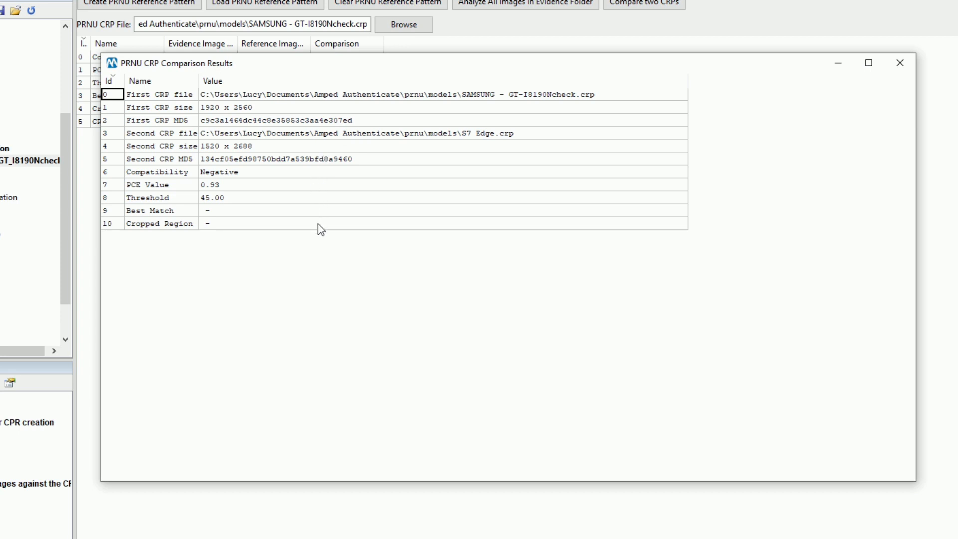
pyautogui.moveTo(328, 224)
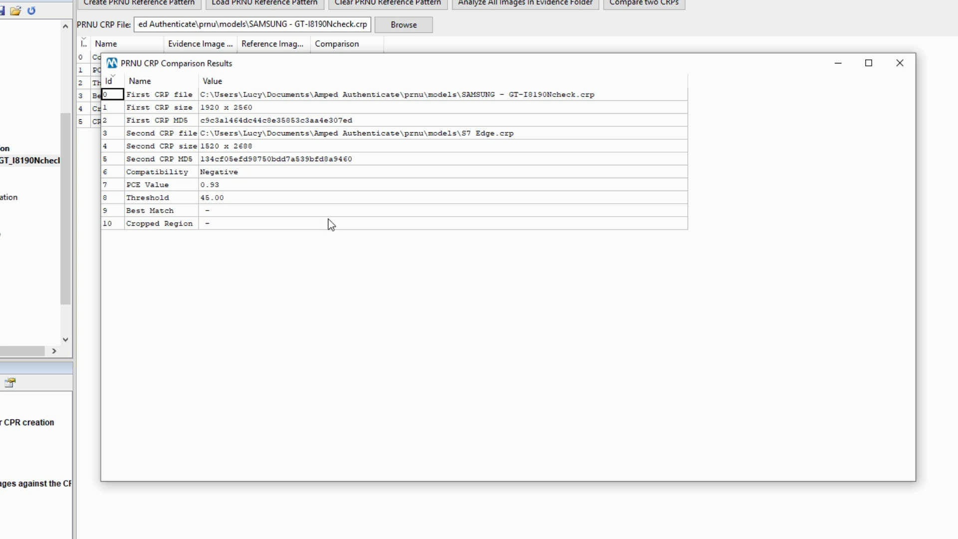
pyautogui.moveTo(500, 307)
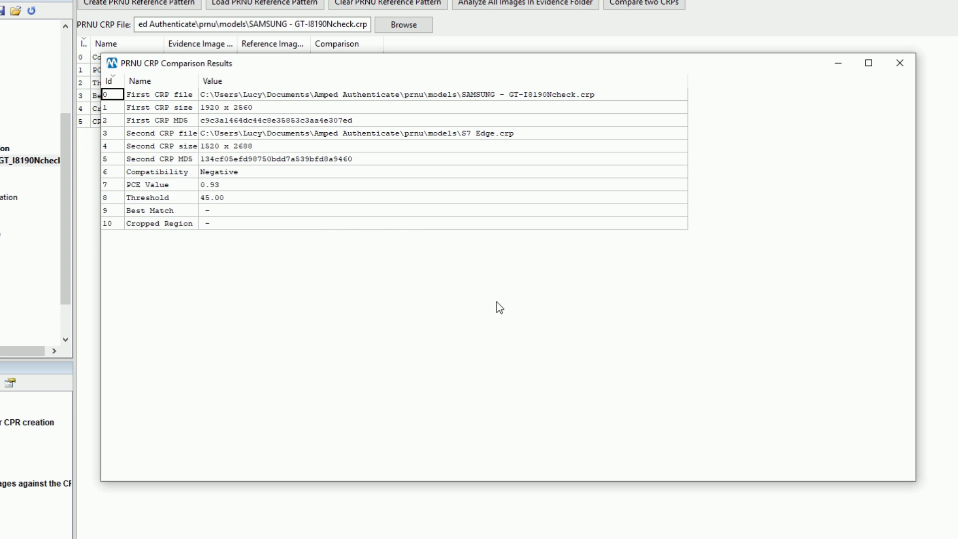
pyautogui.moveTo(511, 306)
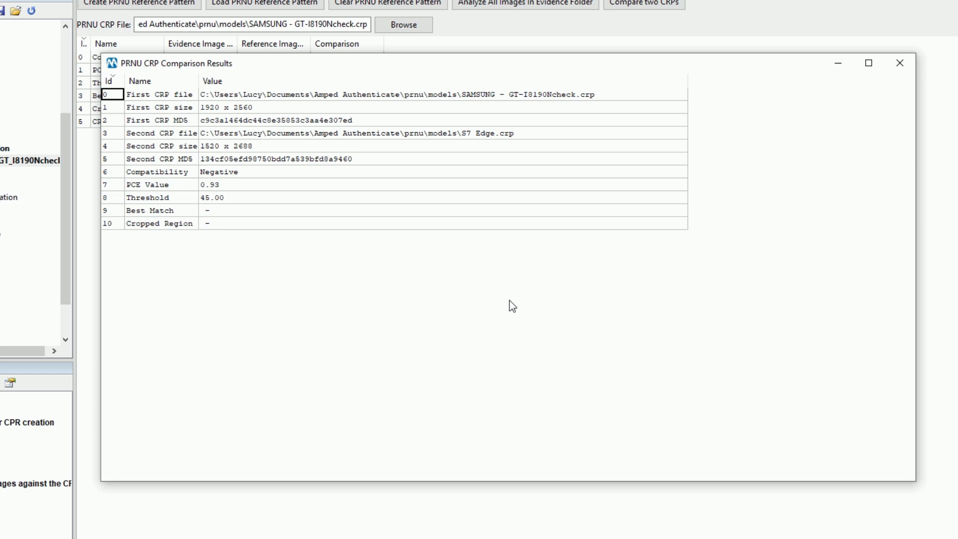
pyautogui.moveTo(512, 307)
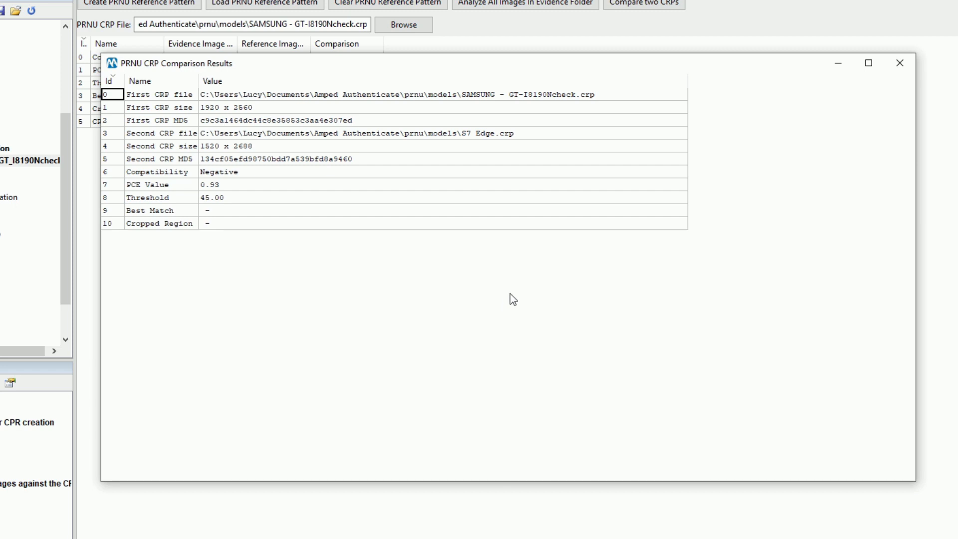
pyautogui.moveTo(487, 274)
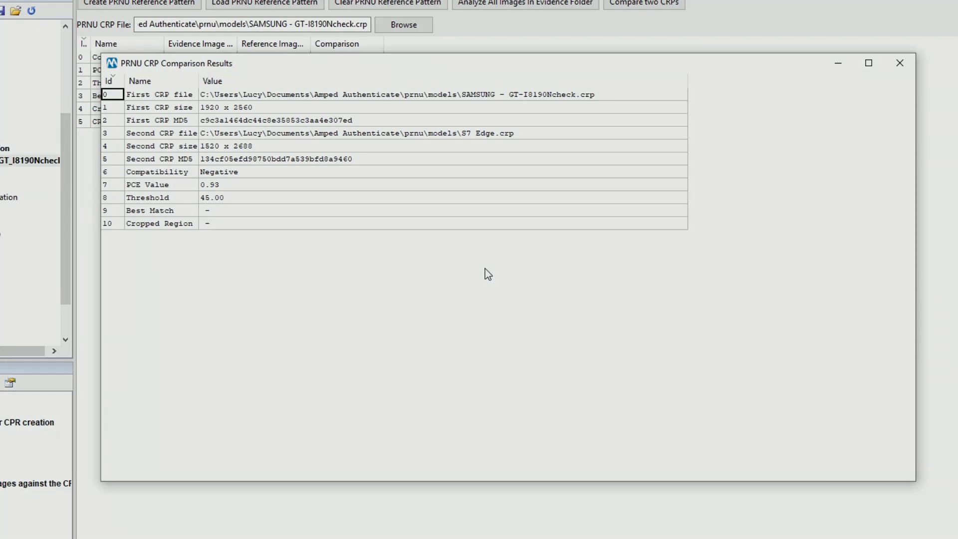
# - Return to the harbour photo project's Tools menu after reviewing the negative PCE 0.93 result
pyautogui.click(51, 32)
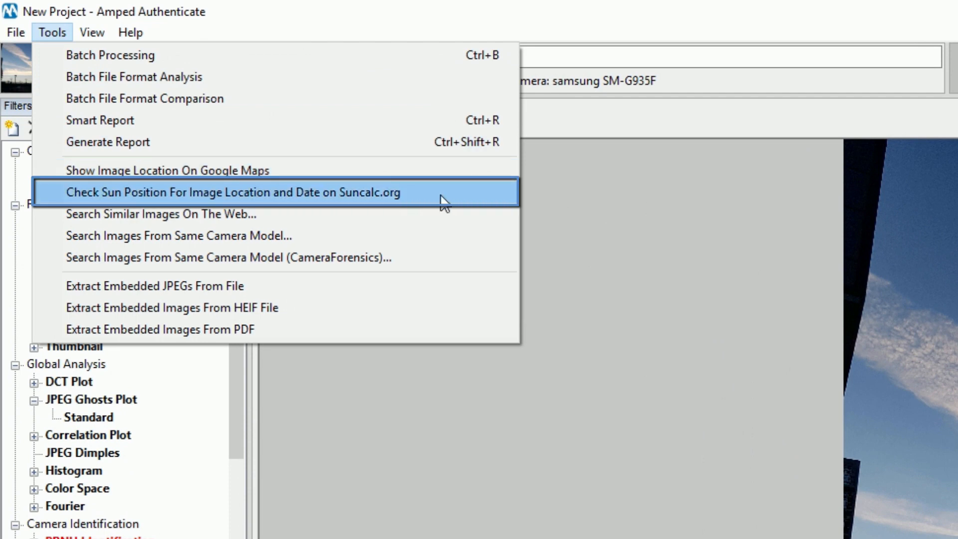
# - Send the image's location and date to SunCalc.org for a sun-position check
pyautogui.click(232, 192)
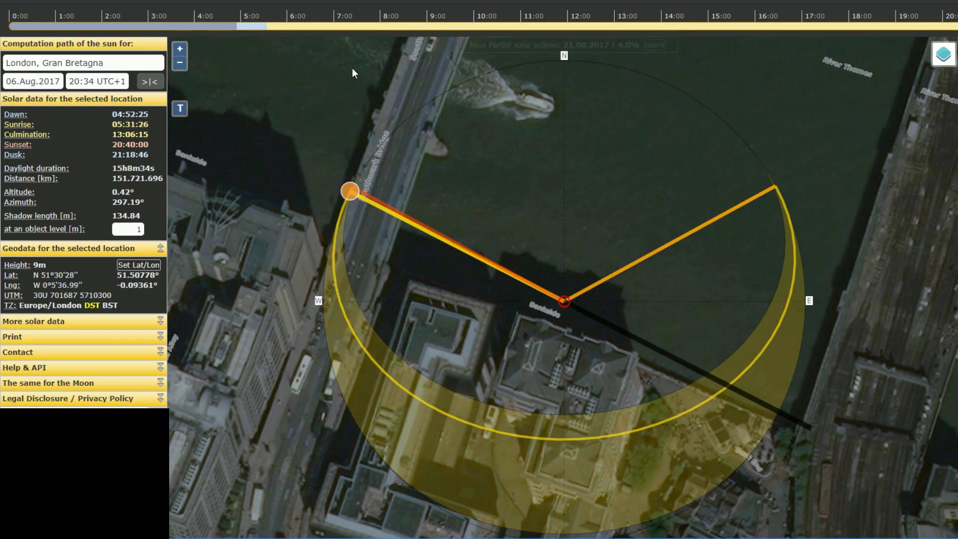
pyautogui.moveTo(579, 342)
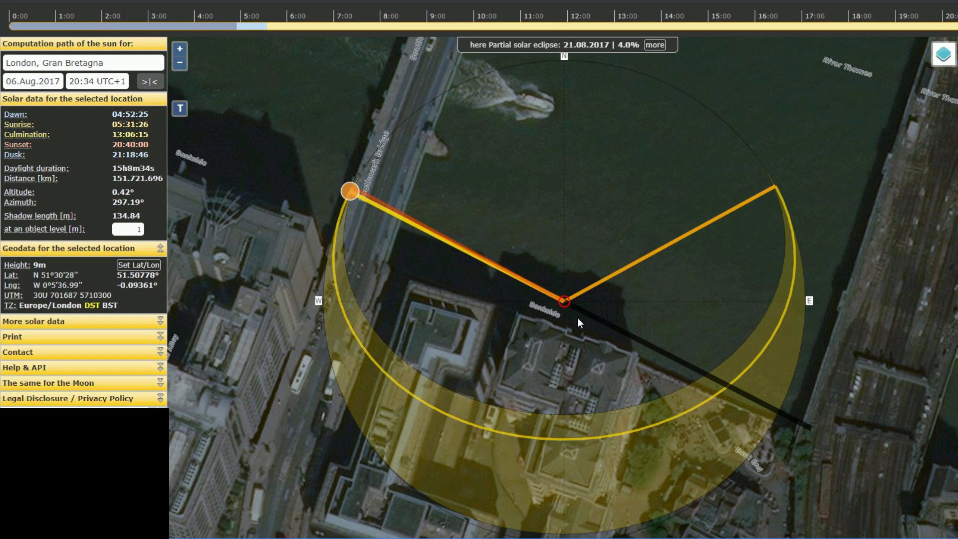
pyautogui.moveTo(575, 308)
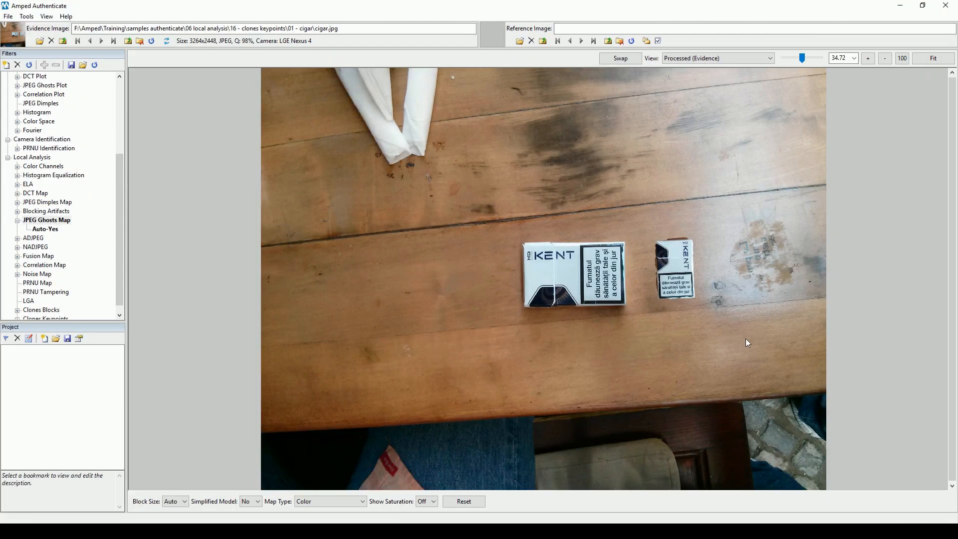
pyautogui.moveTo(778, 384)
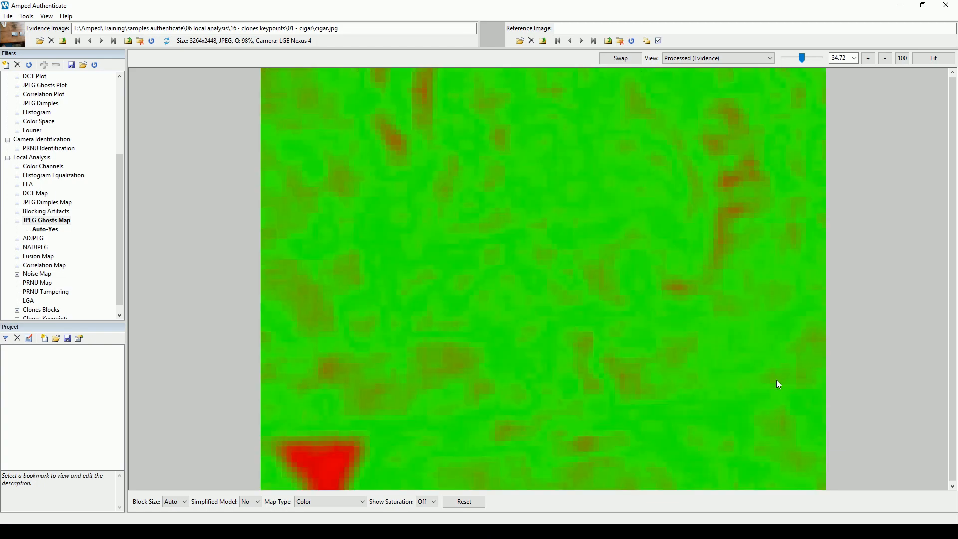
pyautogui.moveTo(428, 399)
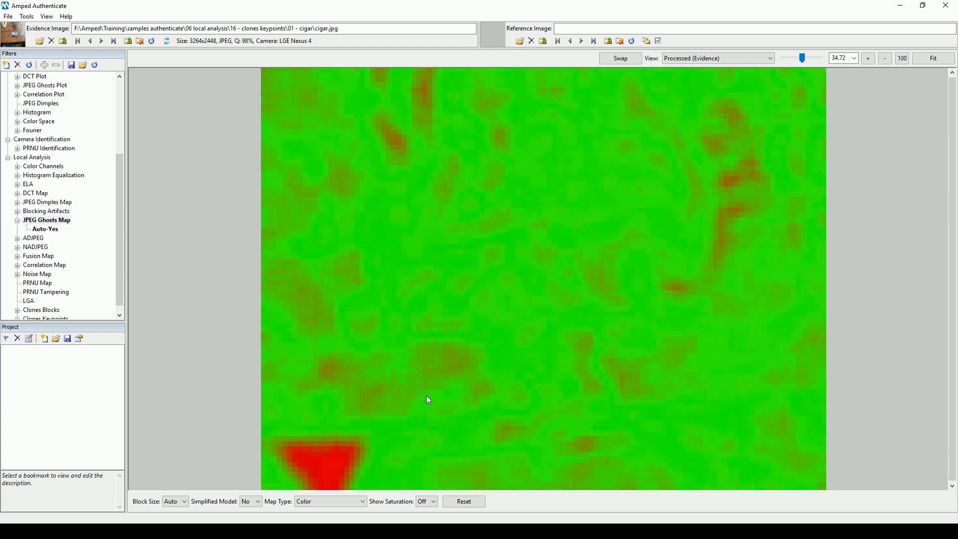
pyautogui.moveTo(515, 212)
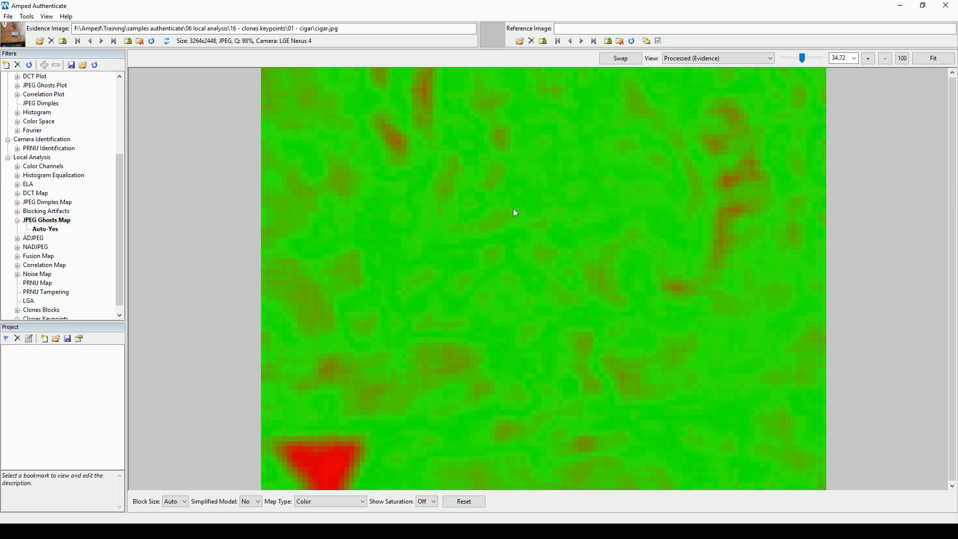
# - Set JPEG Ghosts Map Simplified Model to Yes and show the updated map highlighting the KENT pack
pyautogui.click(250, 501)
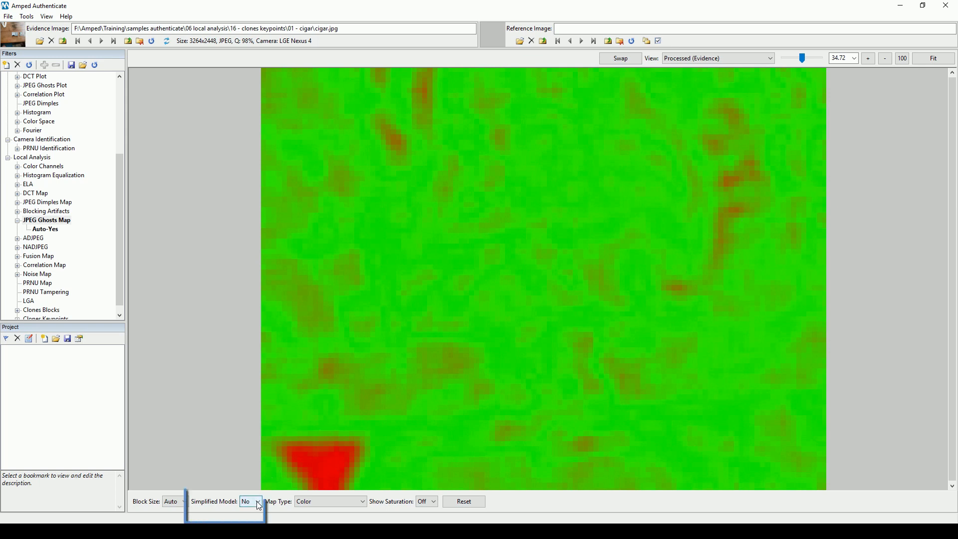
pyautogui.click(249, 501)
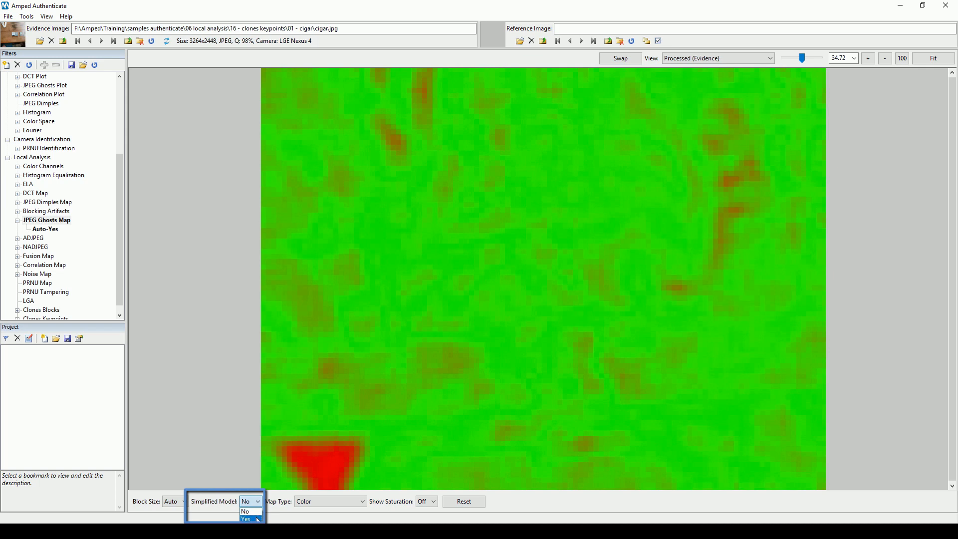
pyautogui.click(246, 519)
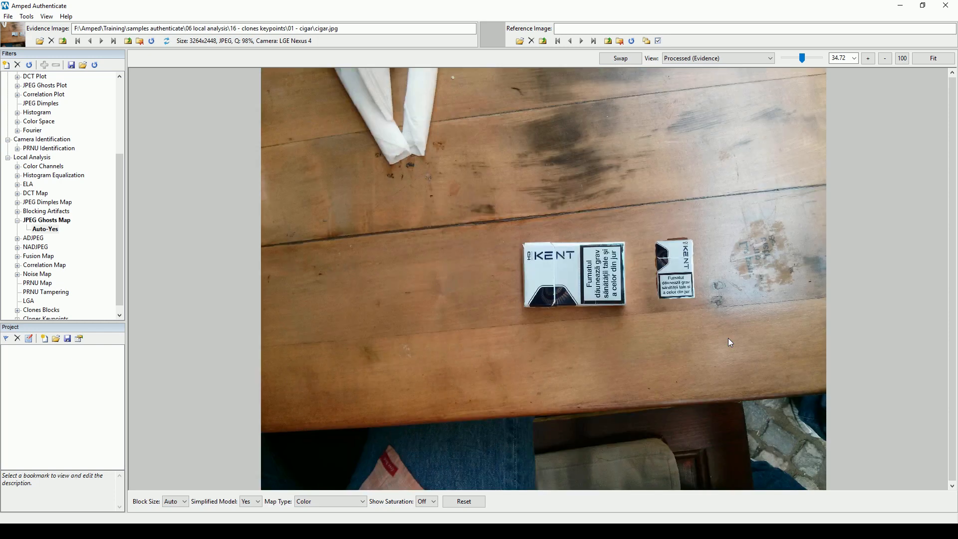
pyautogui.click(47, 220)
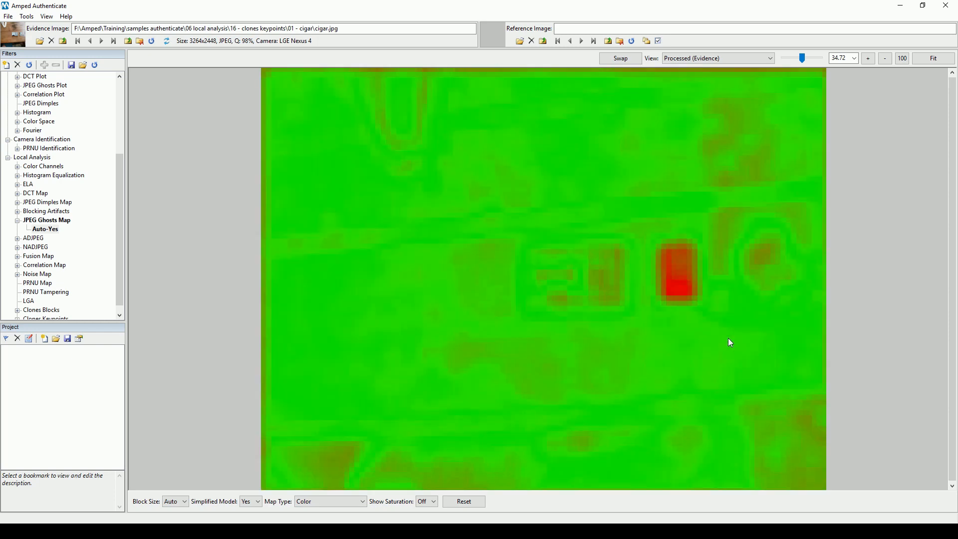